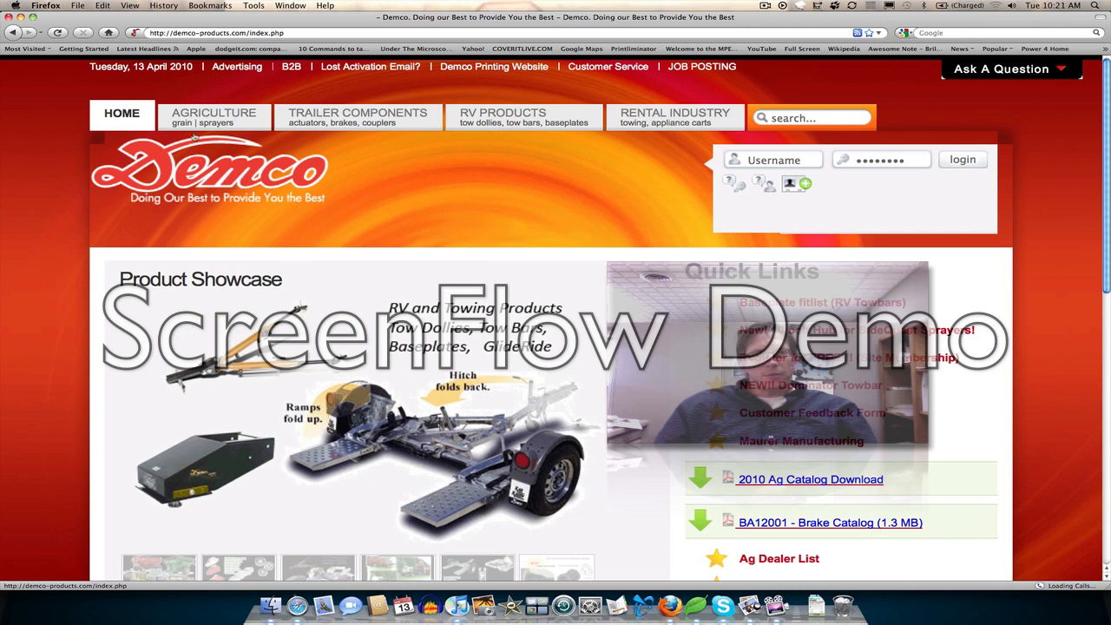
Open the Piston Pump Calibration Calculator from the Agriculture products navigation
{"action": "left_click", "coordinate": [214, 114]}
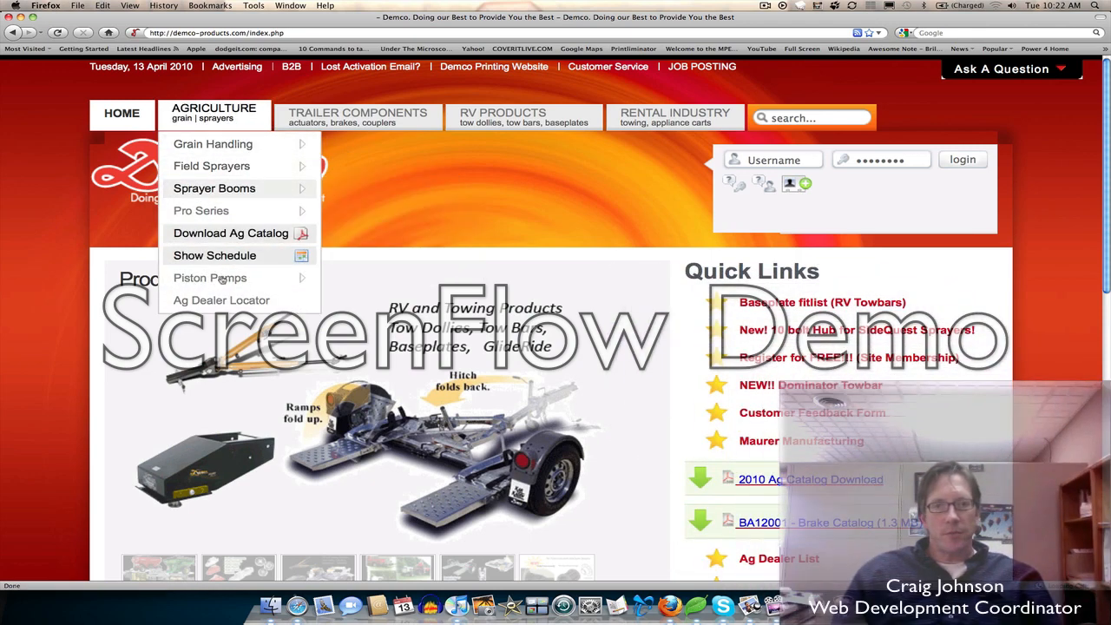
{"action": "mouse_move", "coordinate": [209, 277]}
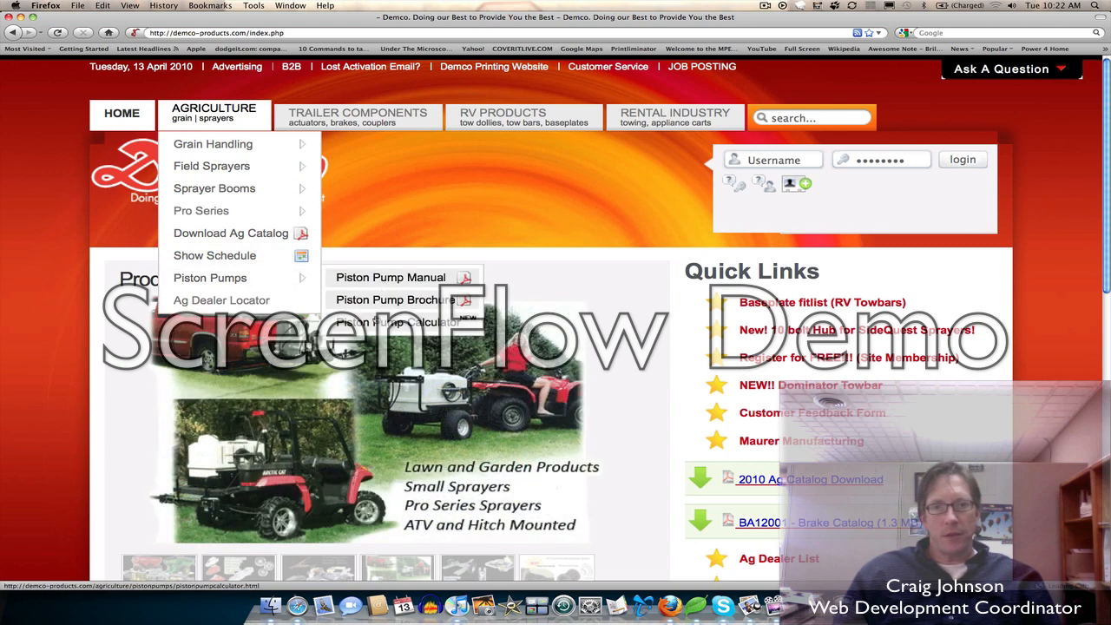
{"action": "left_click", "coordinate": [394, 321]}
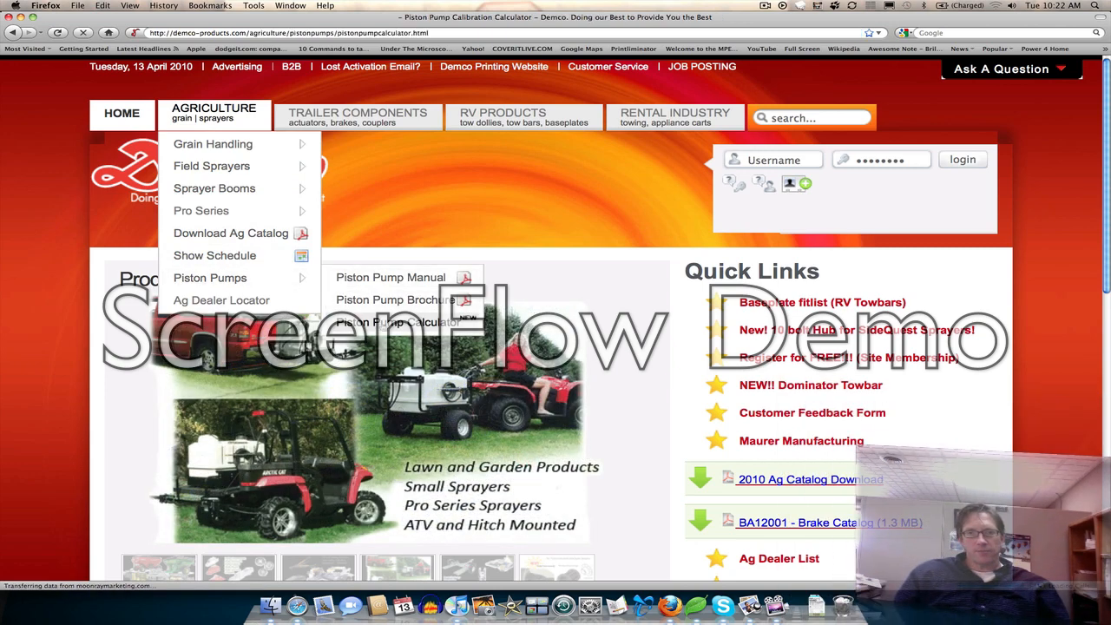
{"action": "left_click", "coordinate": [392, 321]}
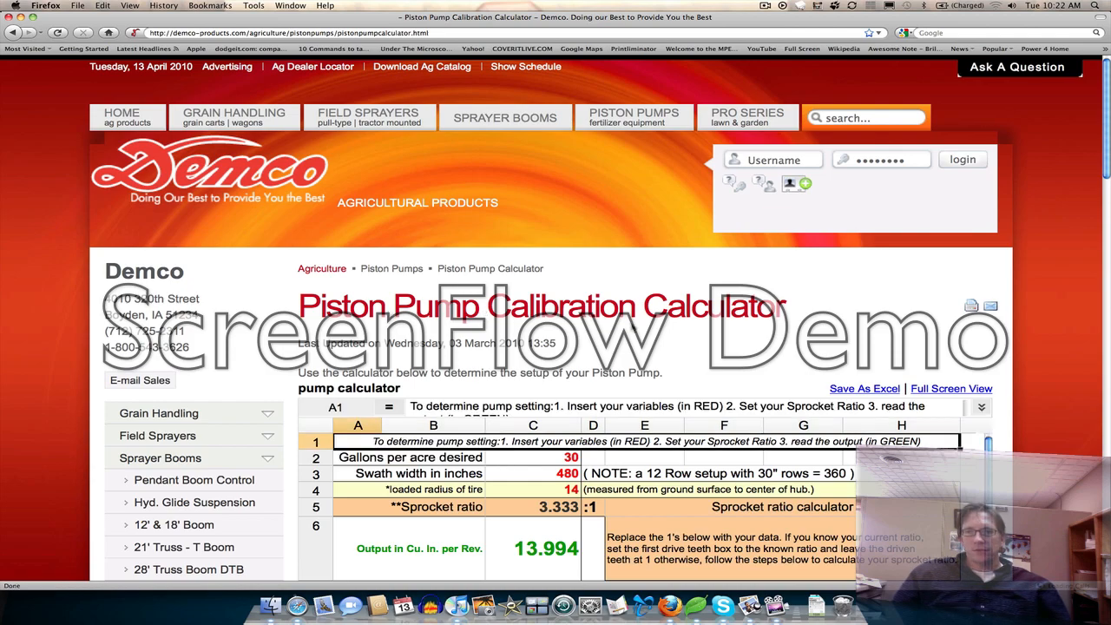
Scroll down to the calculator showing 15 gallons per acre and a 520-inch swath
{"action": "scroll", "scroll_direction": "down", "scroll_amount": 3}
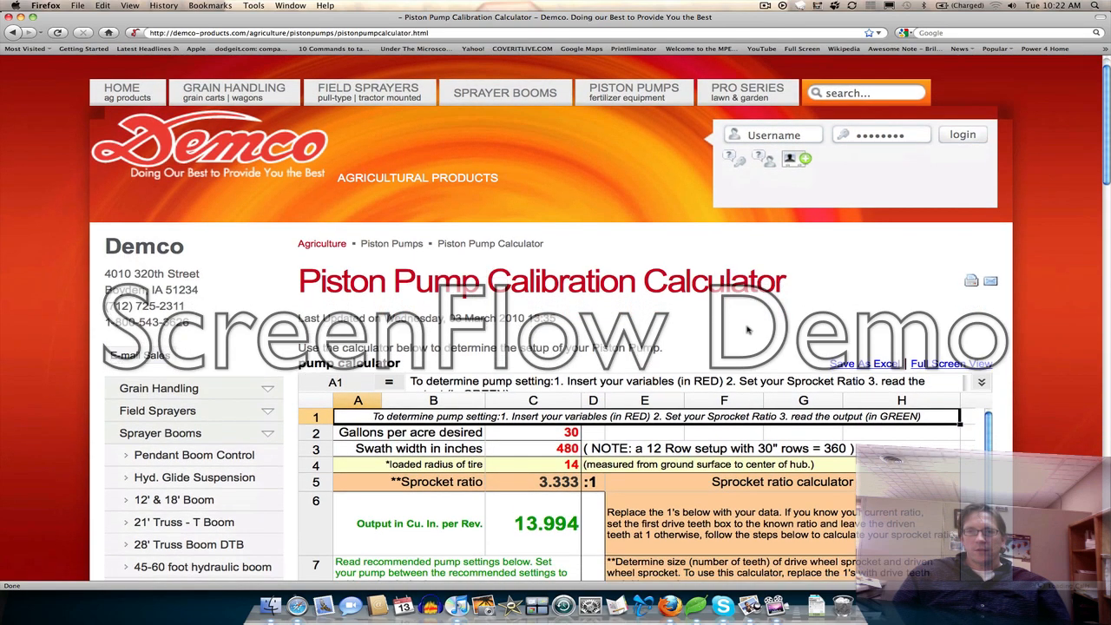
{"action": "scroll", "scroll_direction": "down", "scroll_amount": 3}
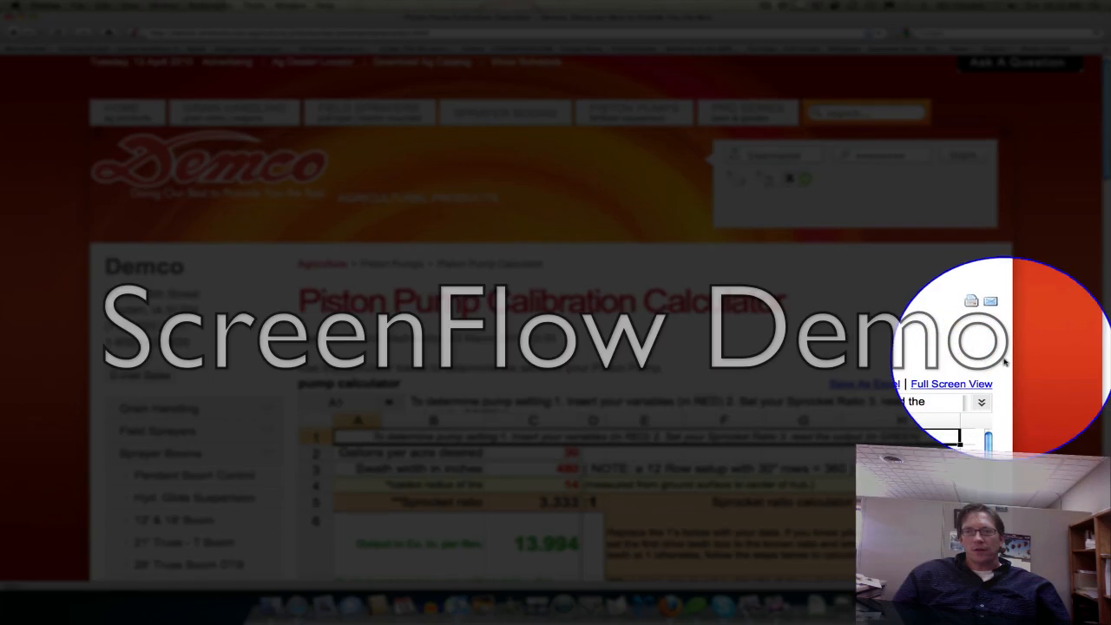
{"action": "scroll", "scroll_direction": "down", "scroll_amount": 3}
{"action": "type", "text": "520"}
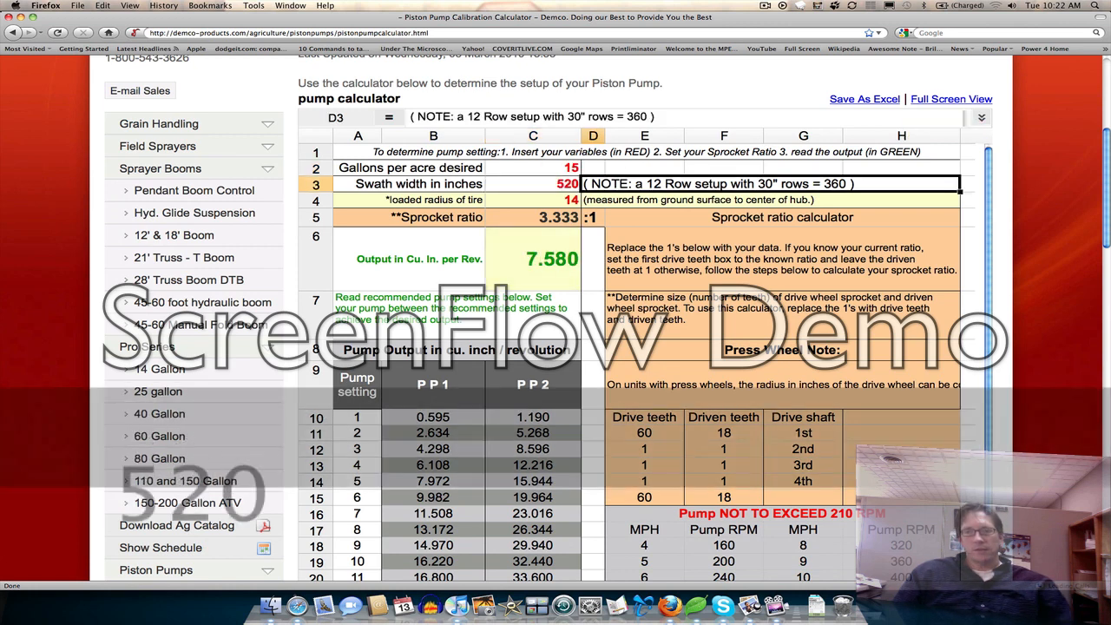
Set the loaded tire radius to 15, raising output to 8.121 cubic inches per revolution
{"action": "left_click", "coordinate": [525, 200]}
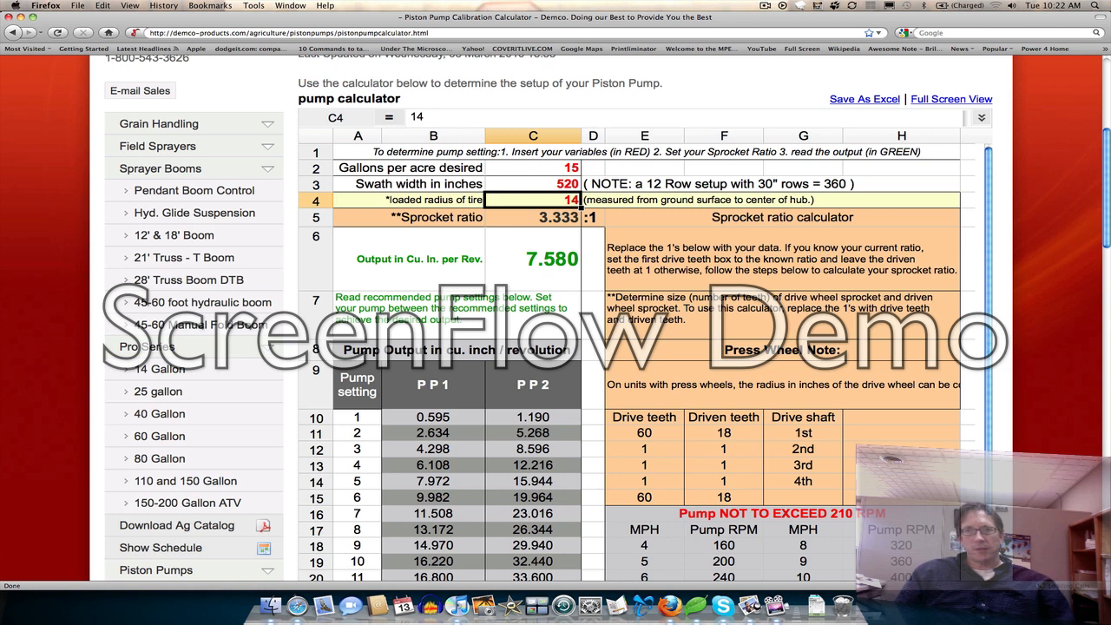
{"action": "type", "text": "15"}
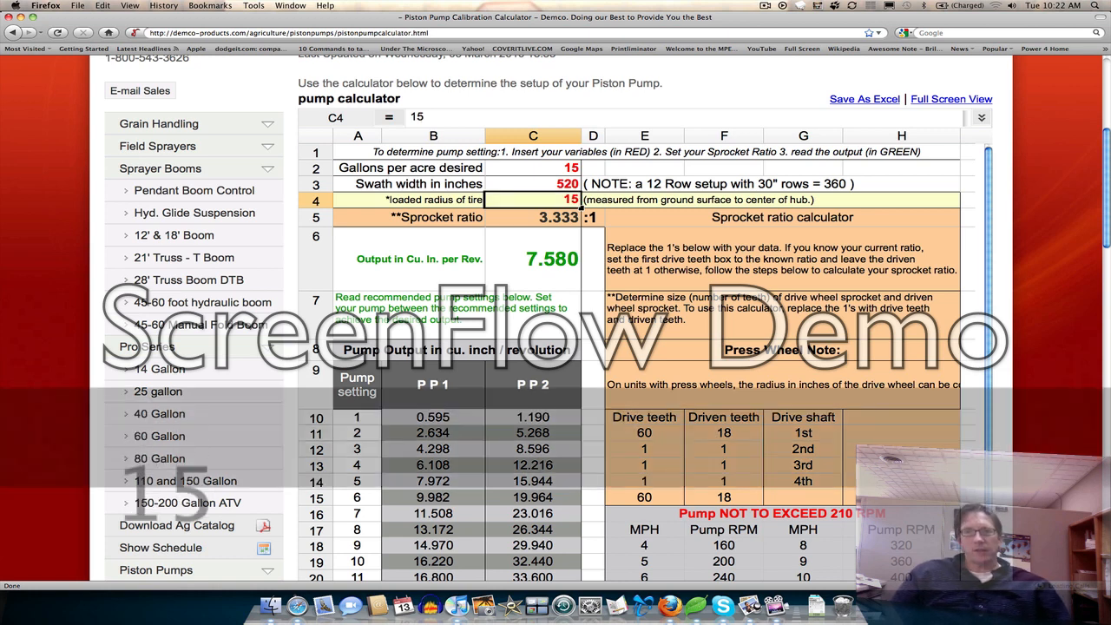
{"action": "left_click", "coordinate": [532, 217]}
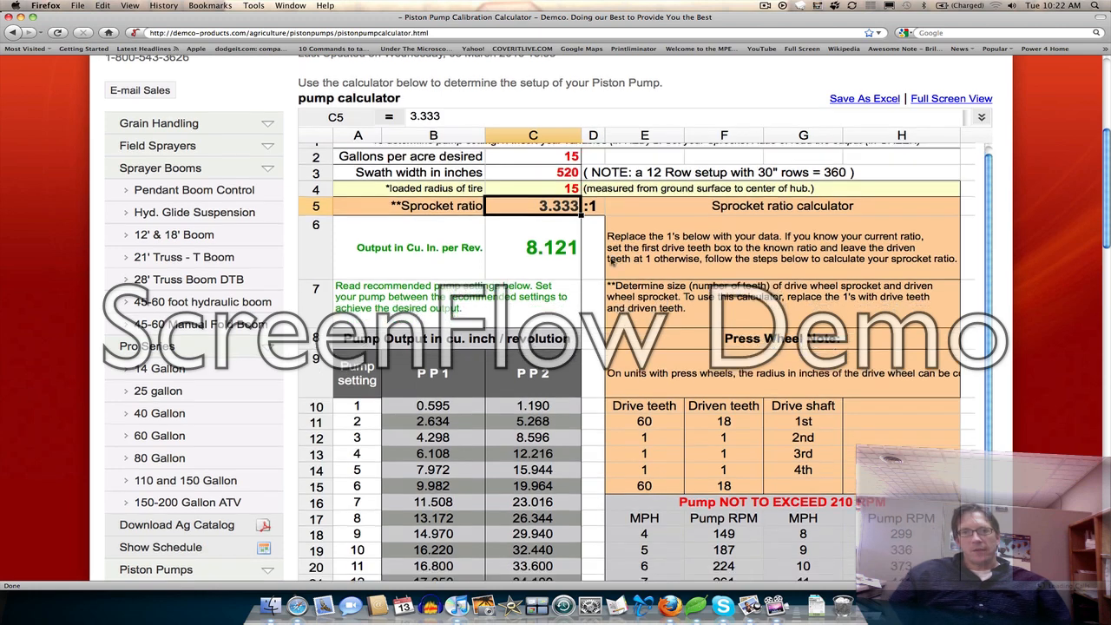
{"action": "scroll", "scroll_direction": "down", "scroll_amount": 3}
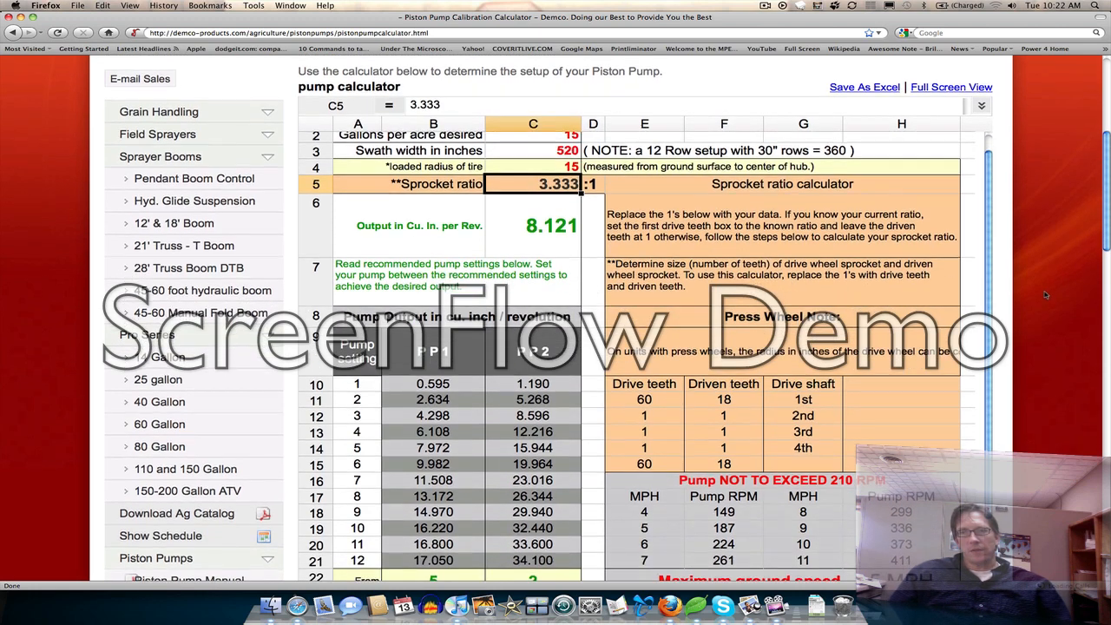
{"action": "scroll", "scroll_direction": "down", "scroll_amount": 3}
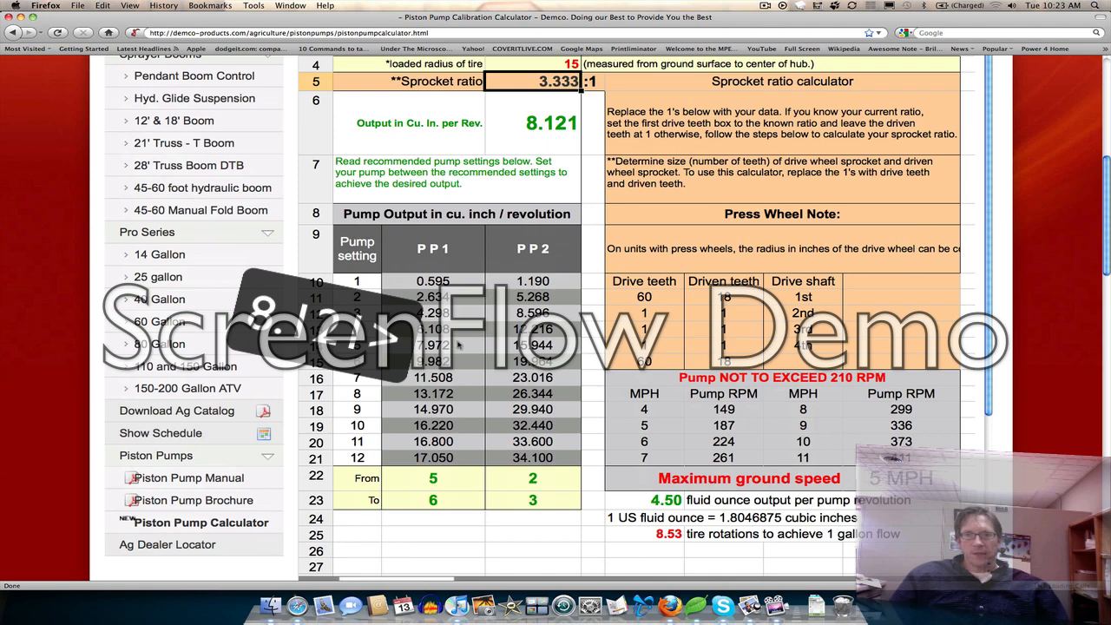
{"action": "scroll", "scroll_direction": "down", "scroll_amount": 3}
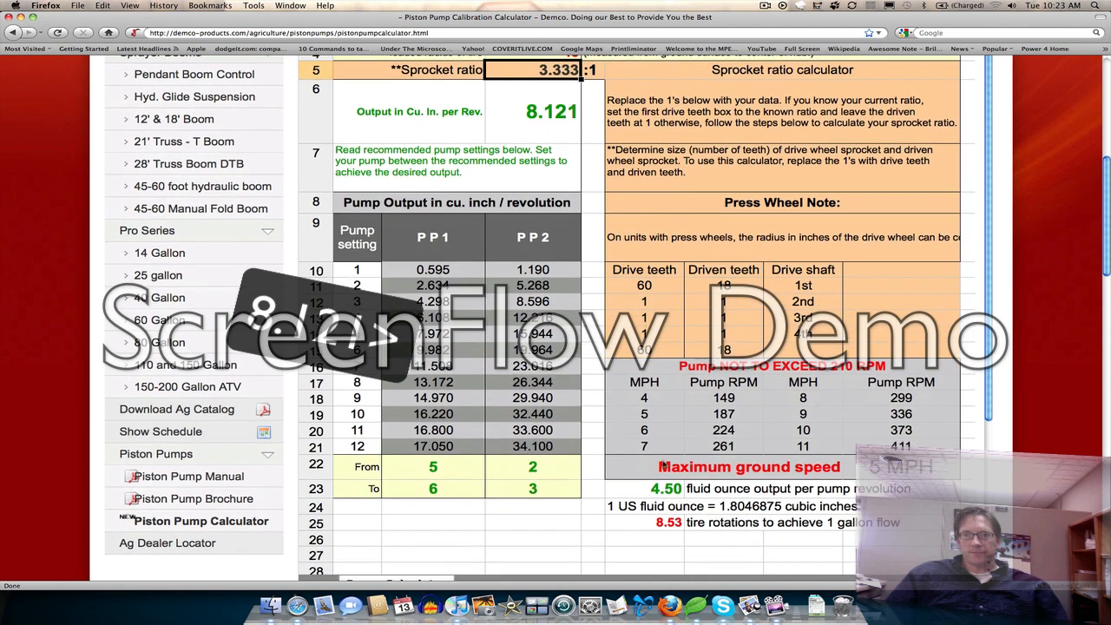
{"action": "scroll", "scroll_direction": "down", "scroll_amount": 3}
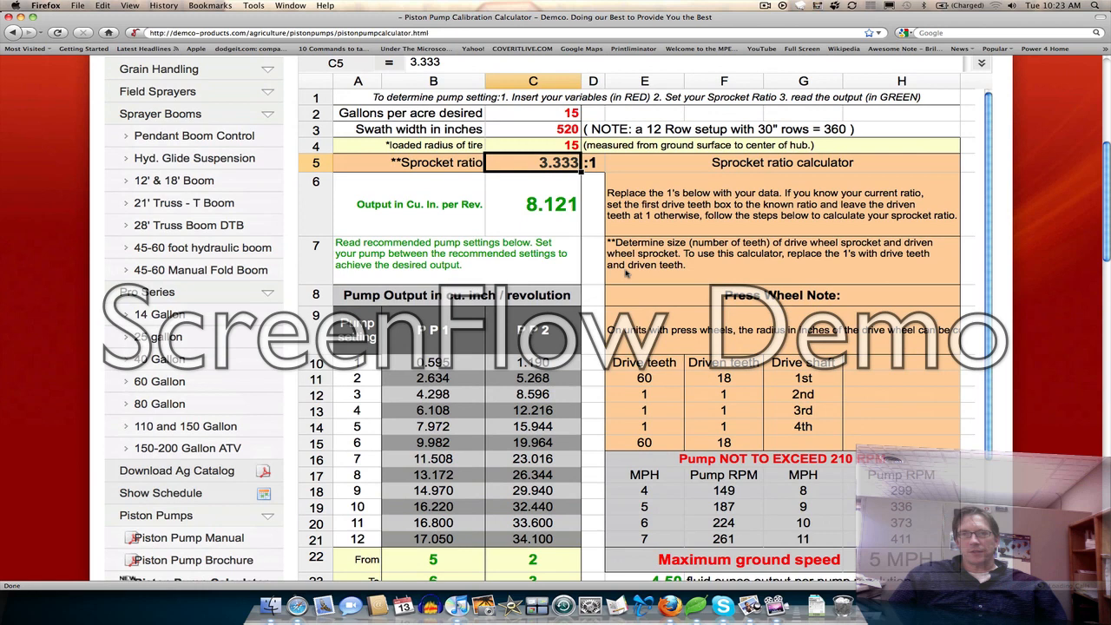
Enter 12 gallons per acre and move on to the swath width and tire radius cells
{"action": "left_click", "coordinate": [531, 113]}
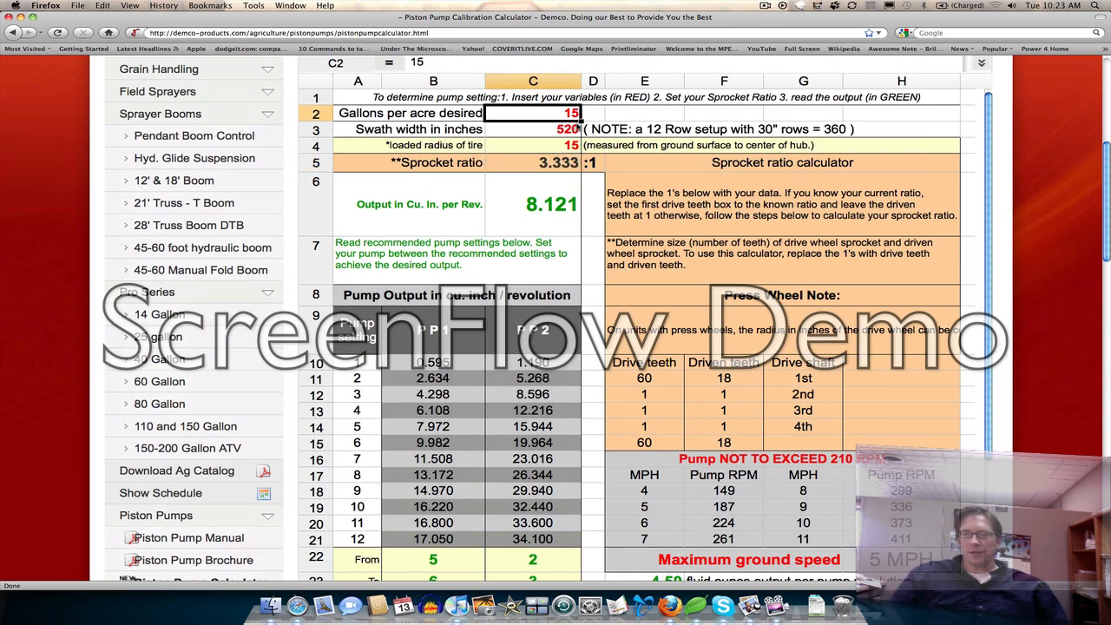
{"action": "type", "text": "12"}
{"action": "left_click", "coordinate": [533, 128]}
{"action": "type", "text": "360"}
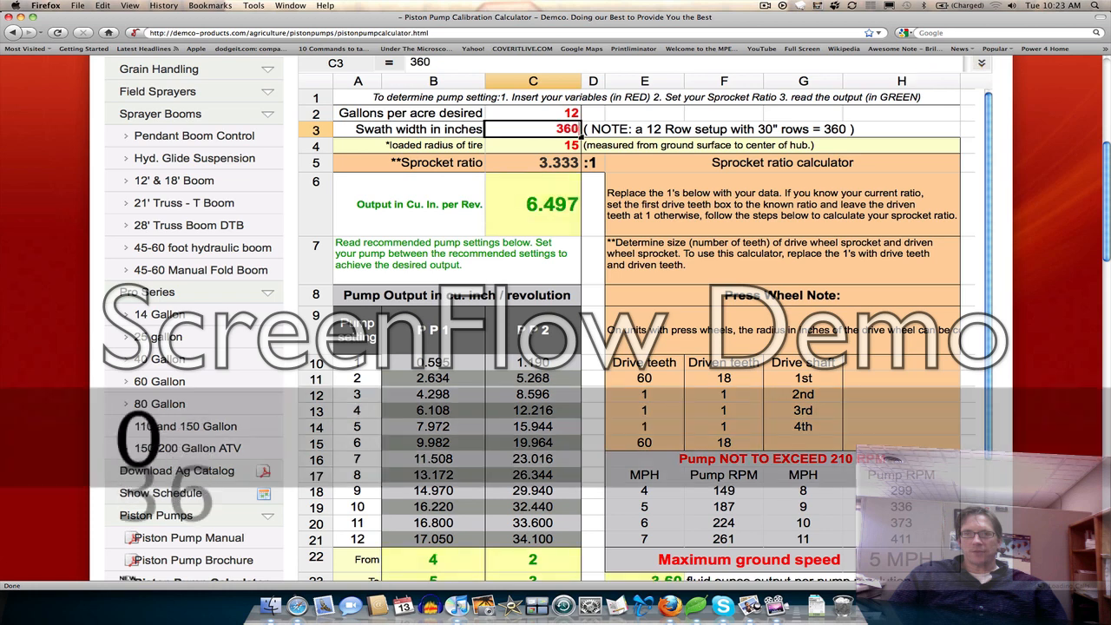
{"action": "left_click", "coordinate": [528, 146]}
{"action": "type", "text": "14"}
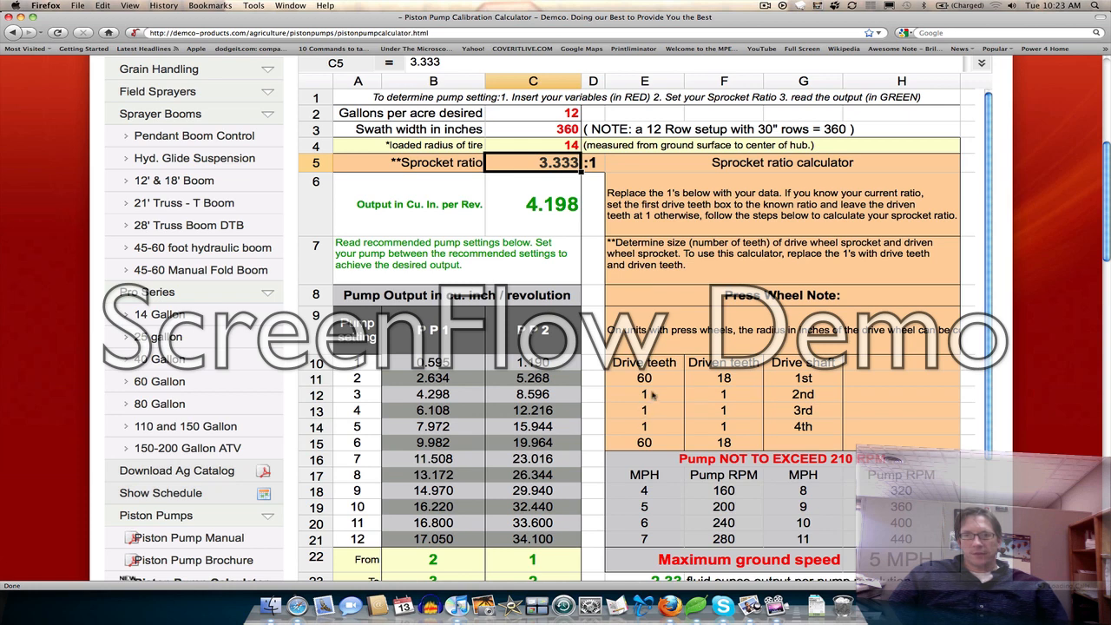
Enter 15 drive sprocket teeth and scroll to the pump settings output
{"action": "left_click", "coordinate": [644, 394]}
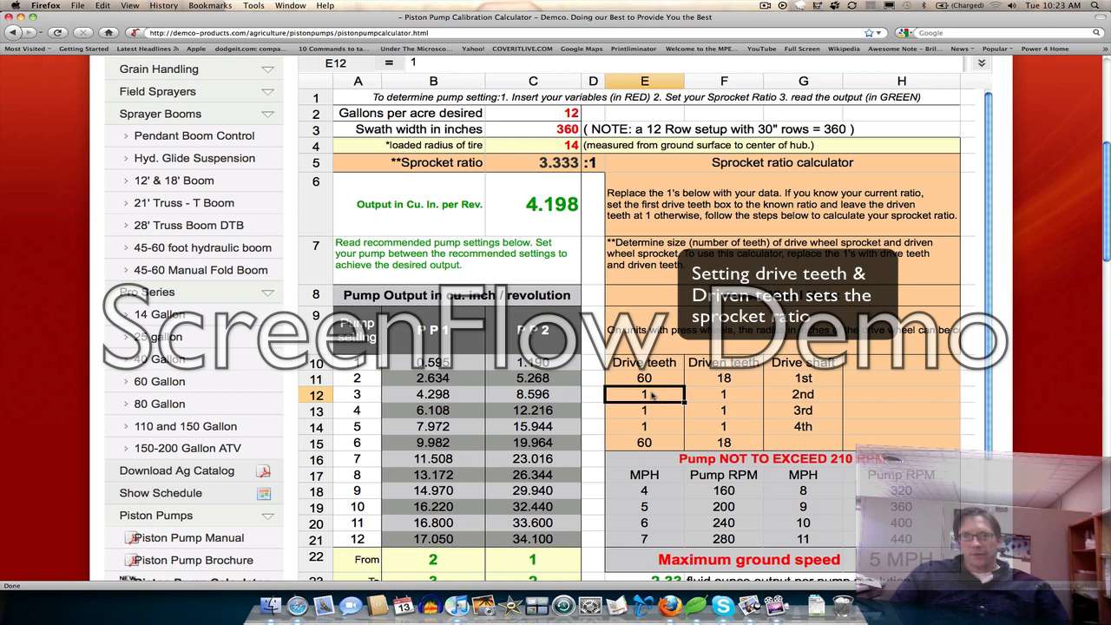
{"action": "type", "text": "15"}
{"action": "left_click", "coordinate": [724, 394]}
{"action": "type", "text": "30"}
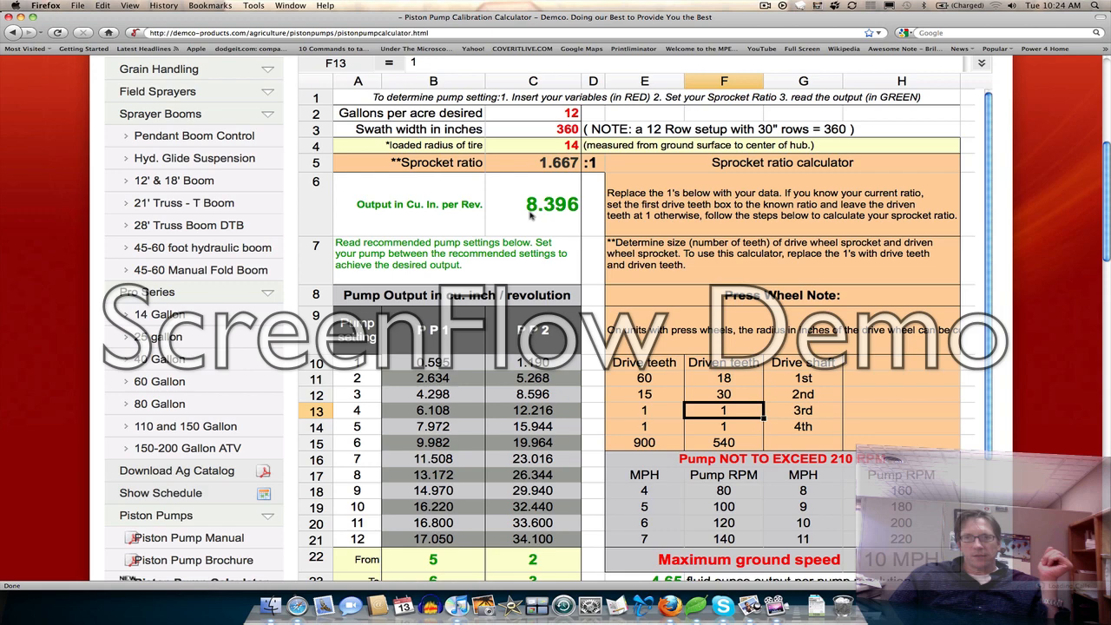
{"action": "scroll", "scroll_direction": "down", "scroll_amount": 3}
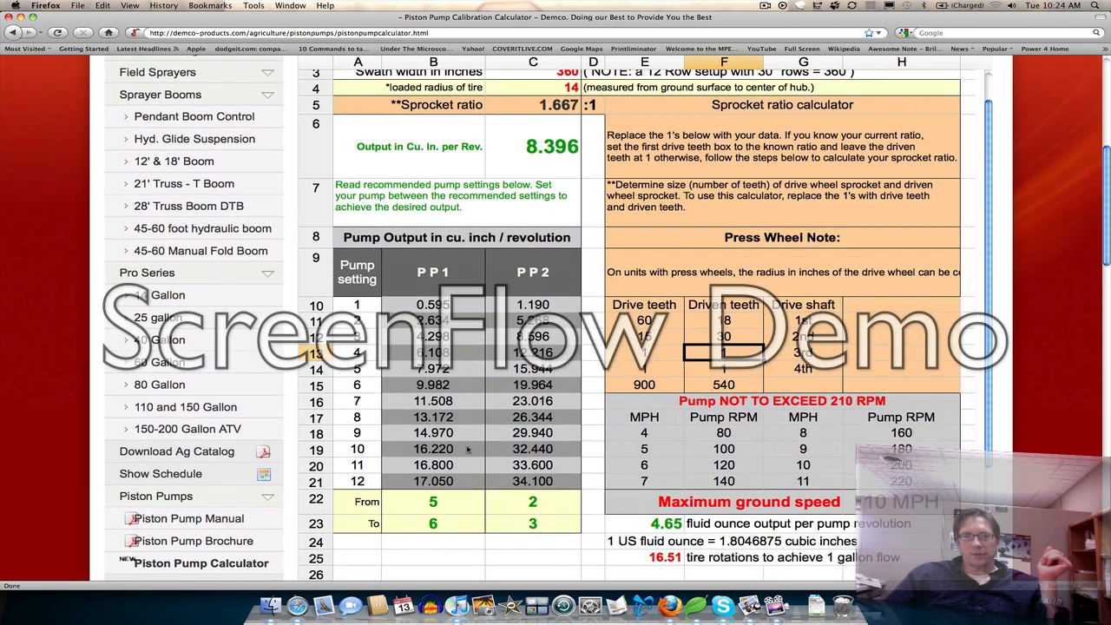
{"action": "mouse_move", "coordinate": [524, 504]}
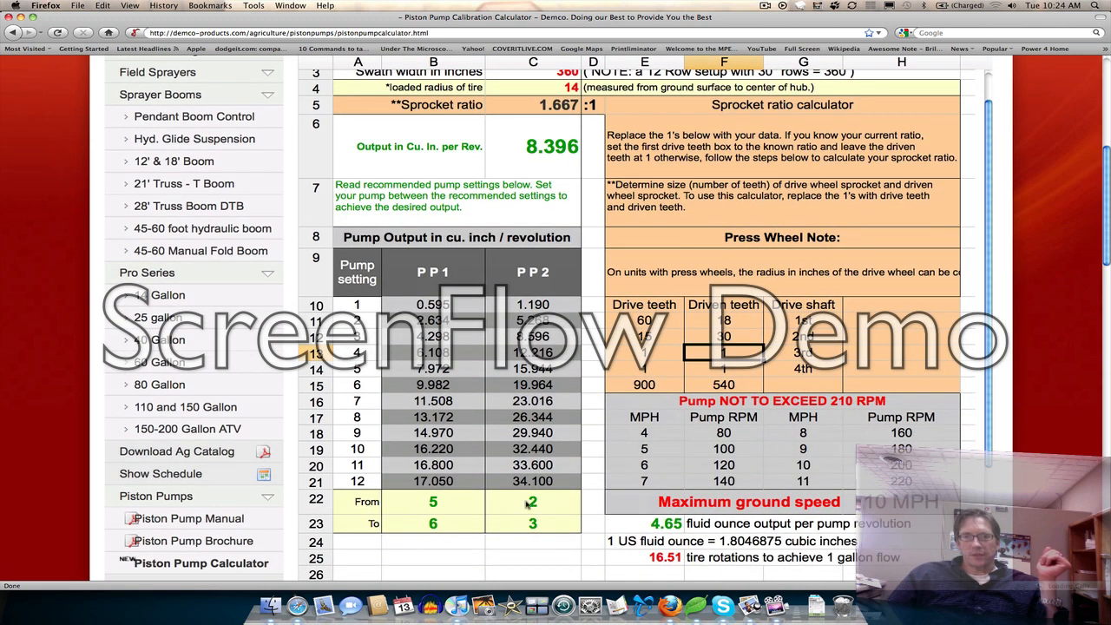